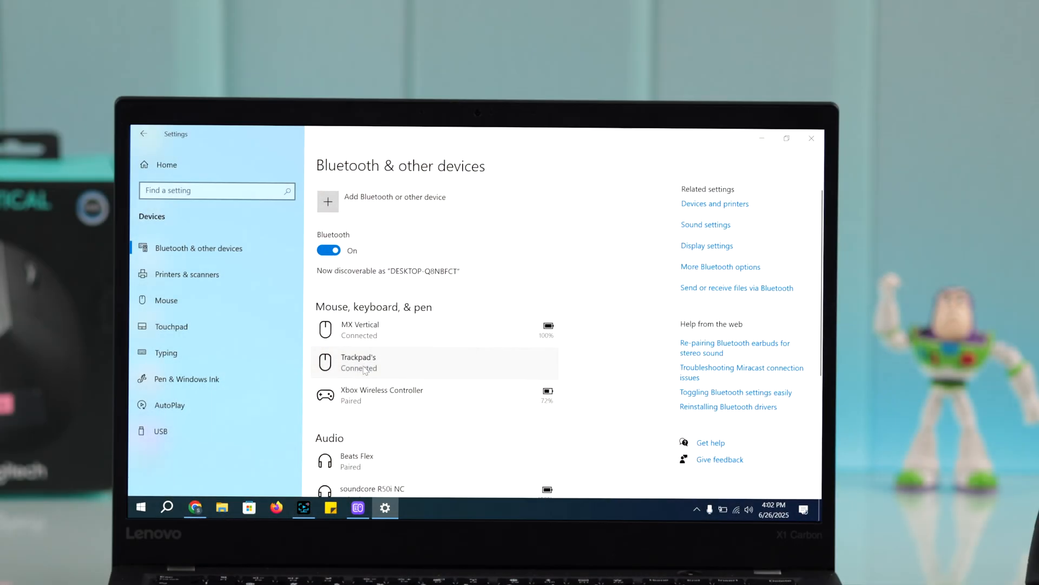
pyautogui.moveTo(760, 145)
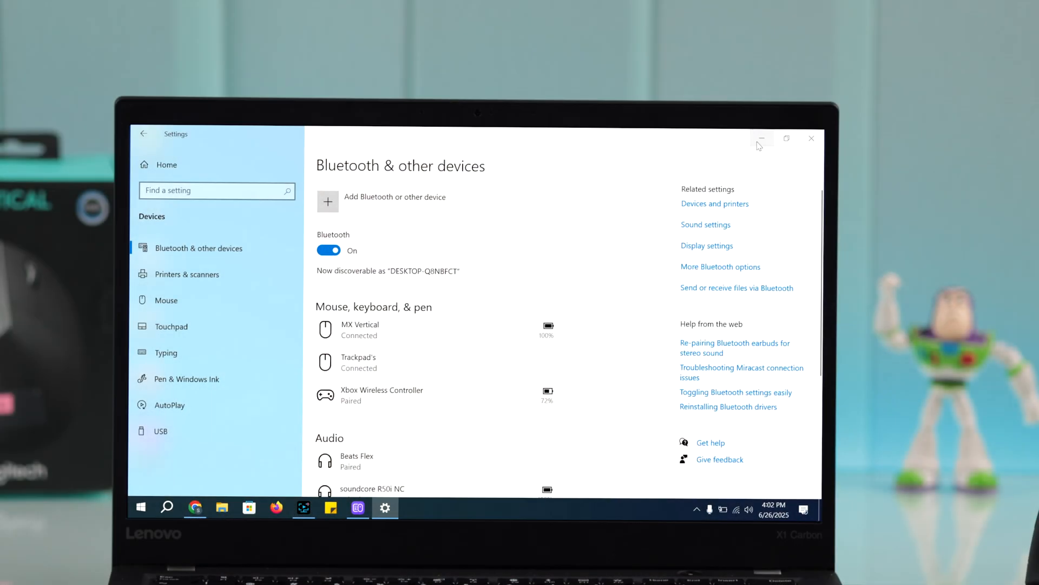
# Close the Bluetooth settings window and return to the Windows desktop.
pyautogui.click(222, 506)
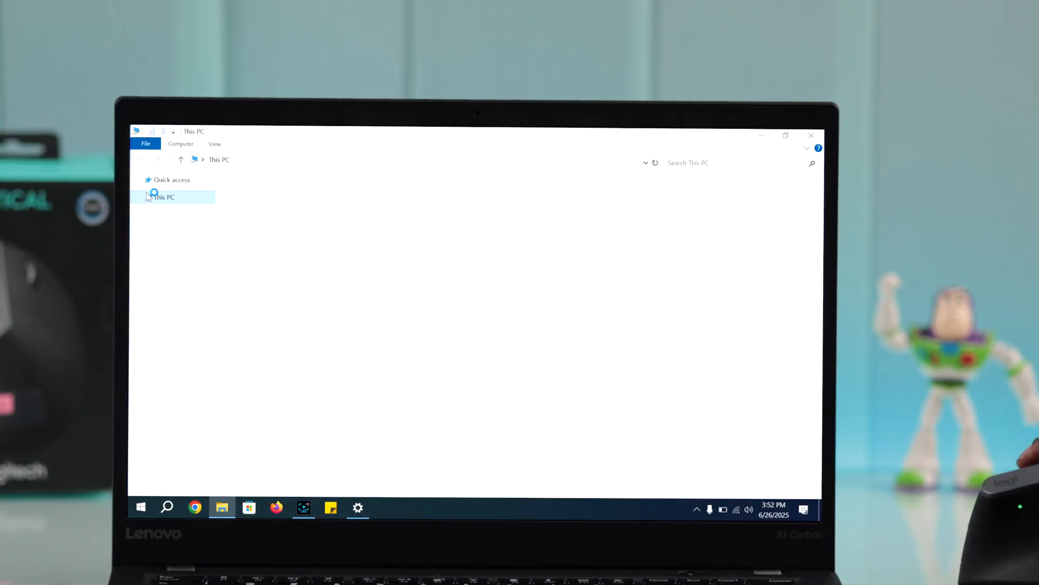
pyautogui.click(164, 197)
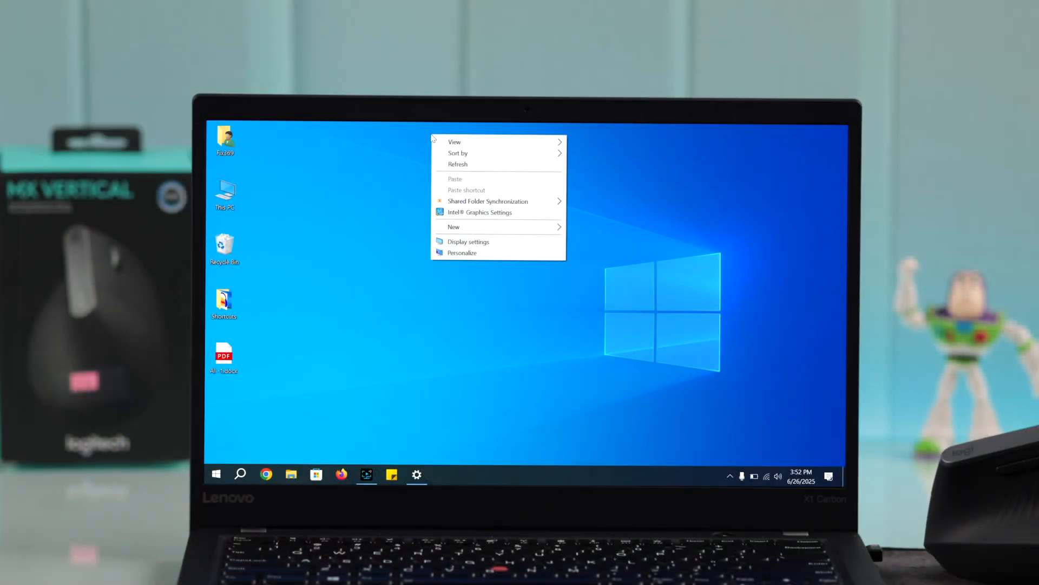
# Dismiss the desktop context menu to leave a plain desktop.
pyautogui.click(475, 227)
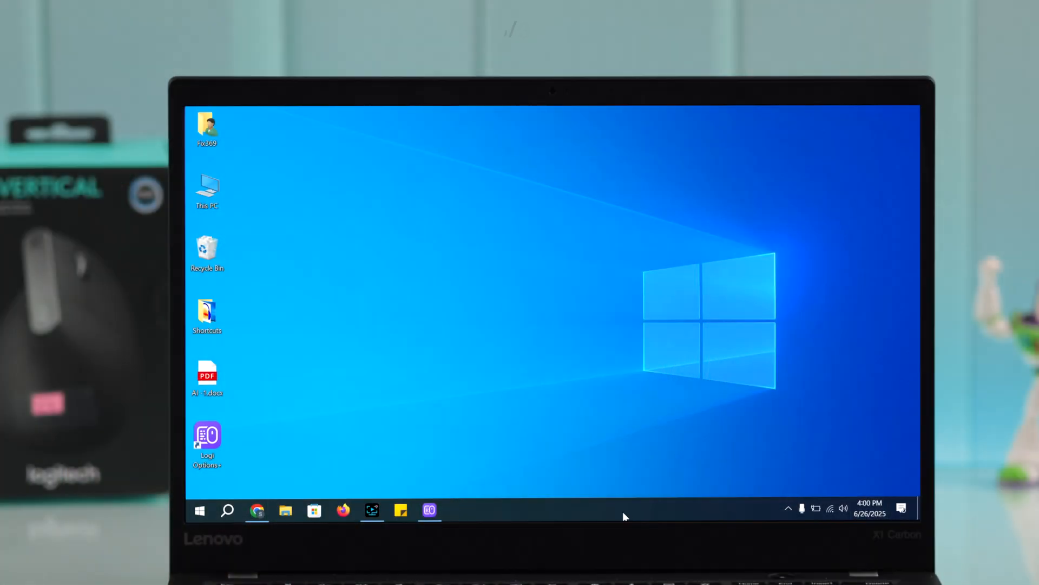
# Reopen Windows Settings on the Devices page for Bluetooth.
pyautogui.click(198, 511)
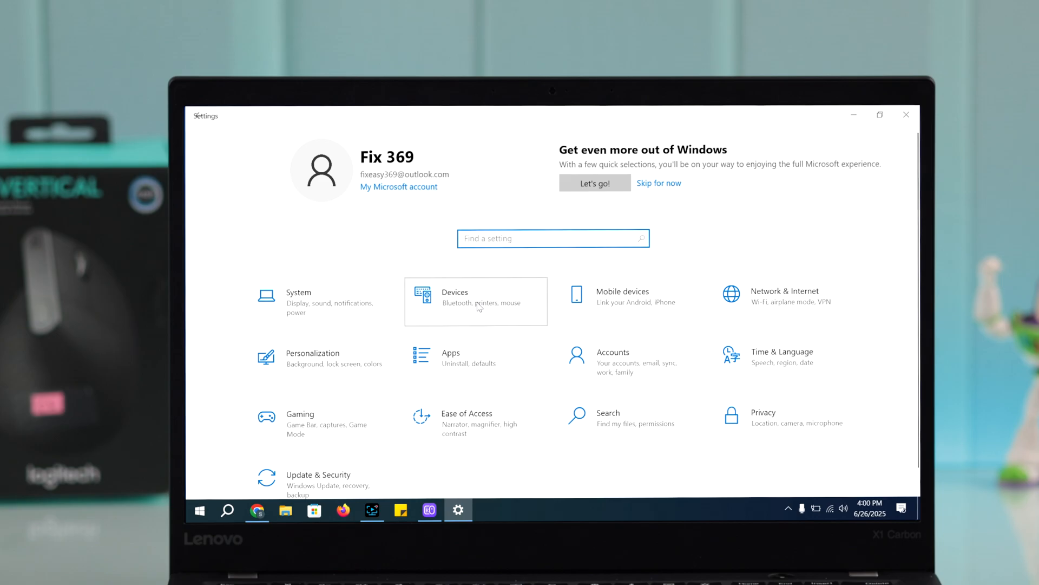
pyautogui.click(476, 301)
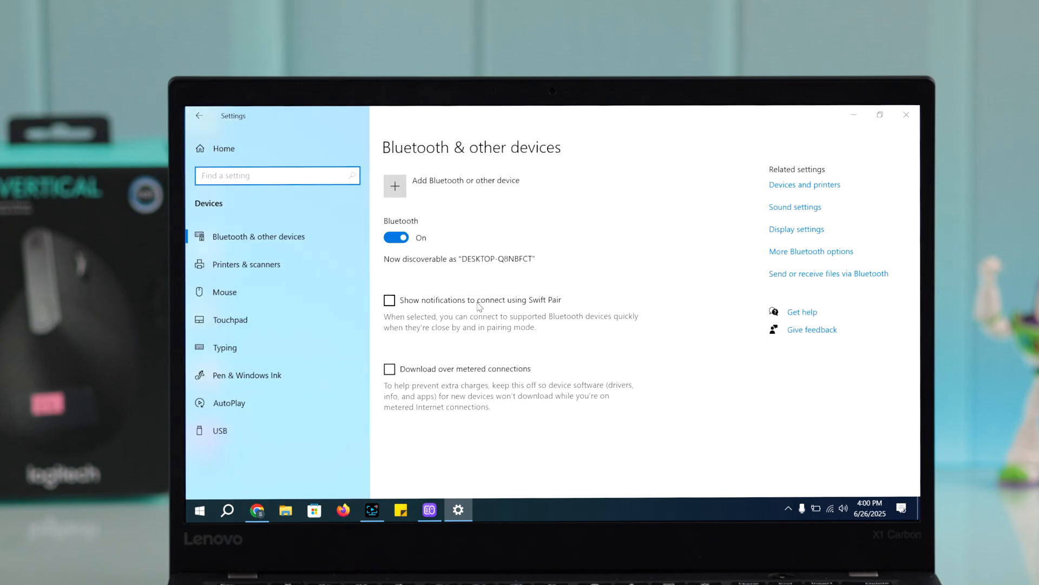
# Add a Bluetooth device, pair the MX Vertical mouse, and confirm Done.
pyautogui.click(394, 186)
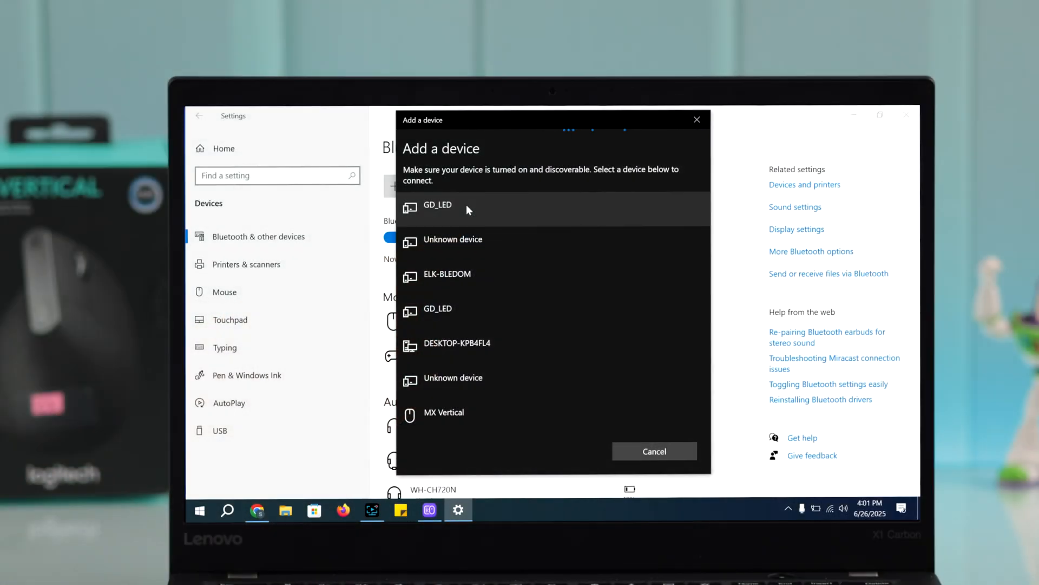
pyautogui.moveTo(520, 385)
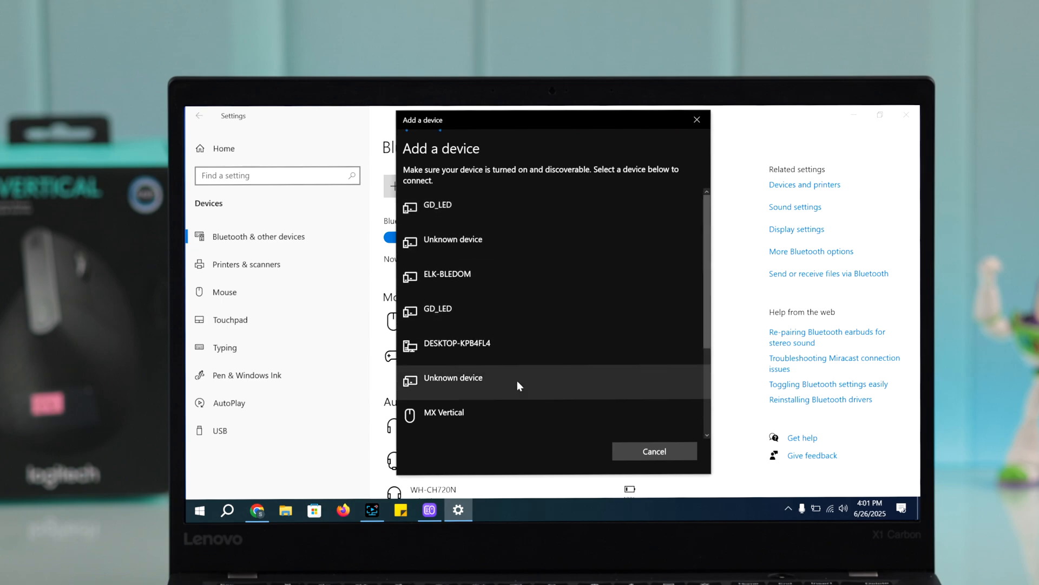
pyautogui.click(444, 413)
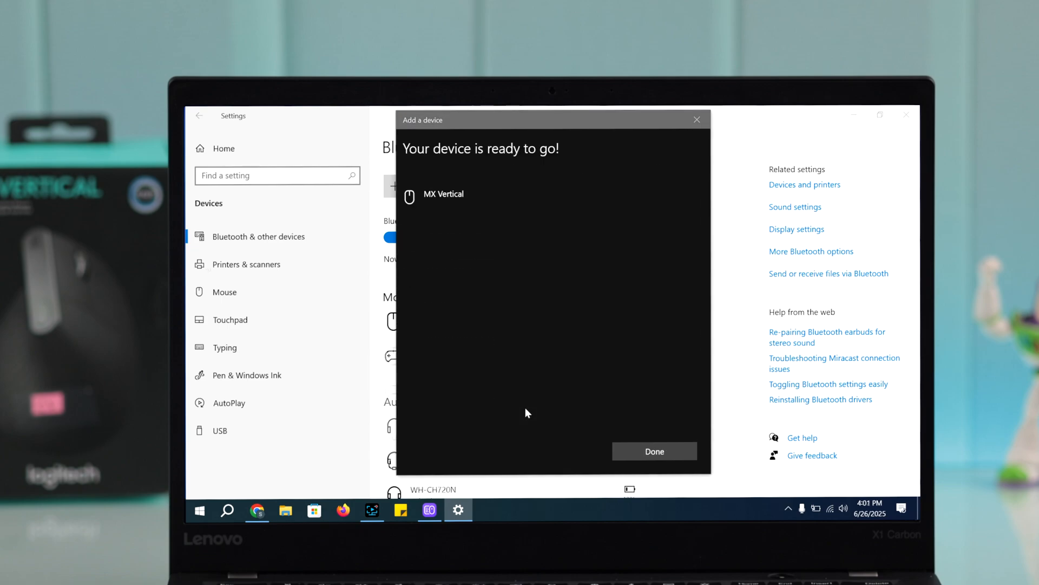
pyautogui.click(655, 451)
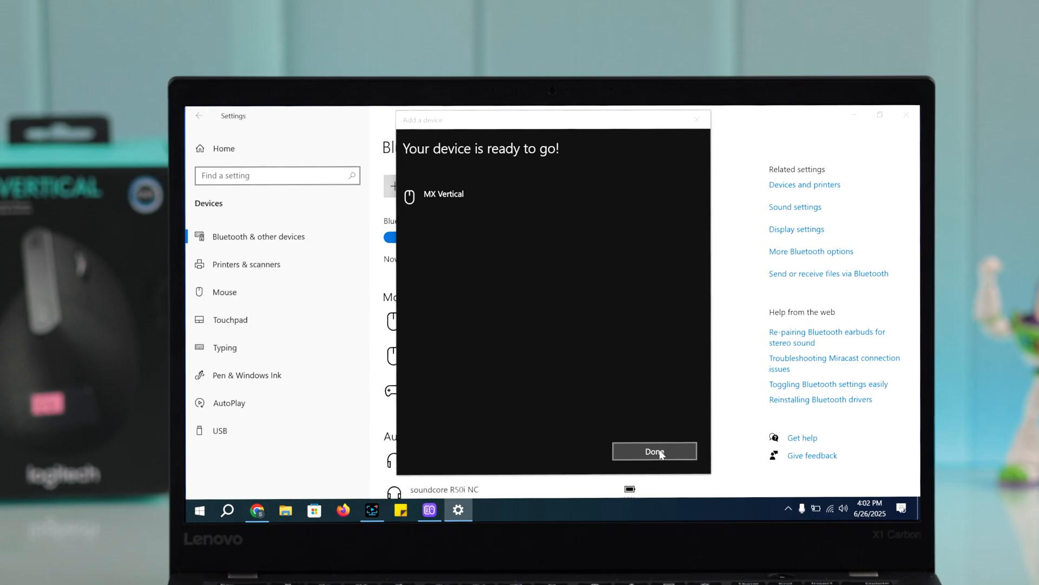
pyautogui.click(655, 450)
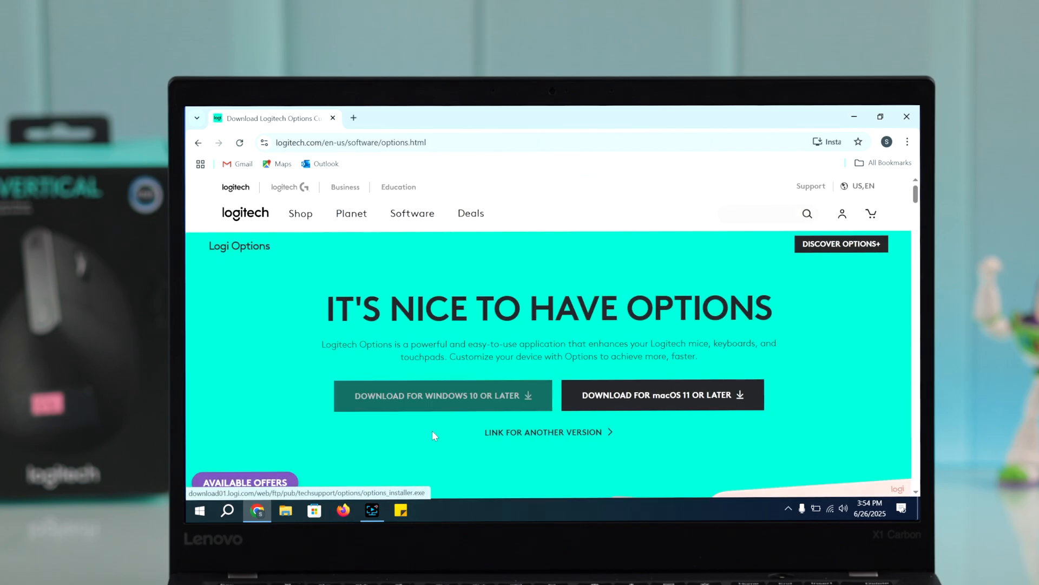
# Download and launch the Logi Options+ Windows installer from Logitech's page.
pyautogui.click(444, 395)
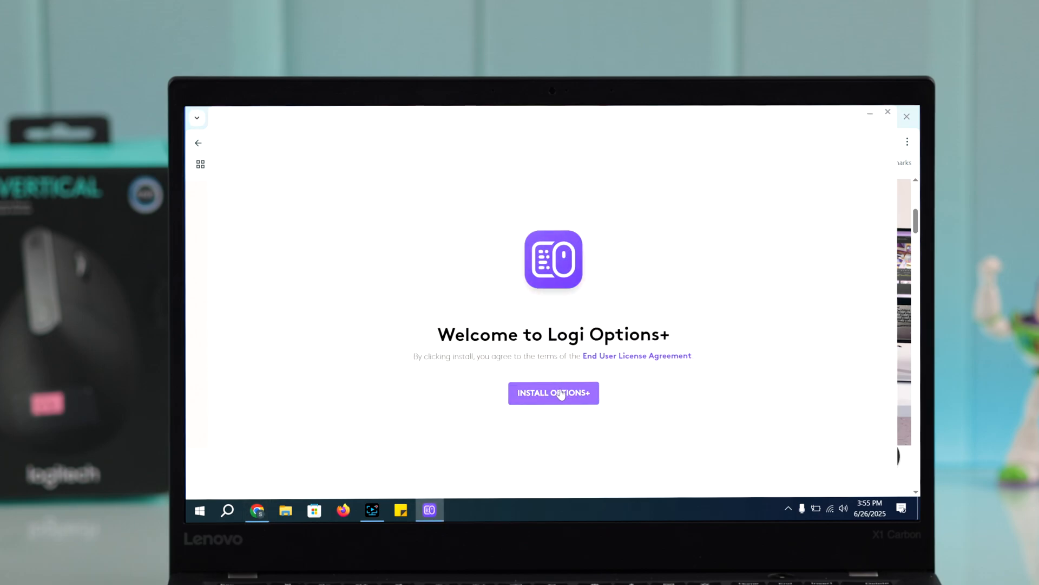
# Accept the license and begin installing Logi Options+.
pyautogui.click(553, 393)
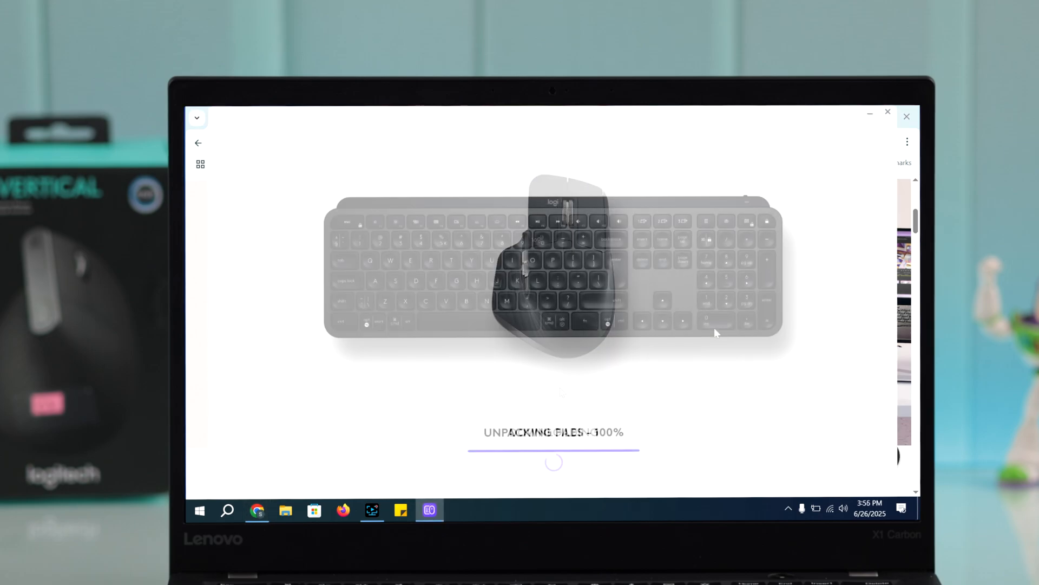